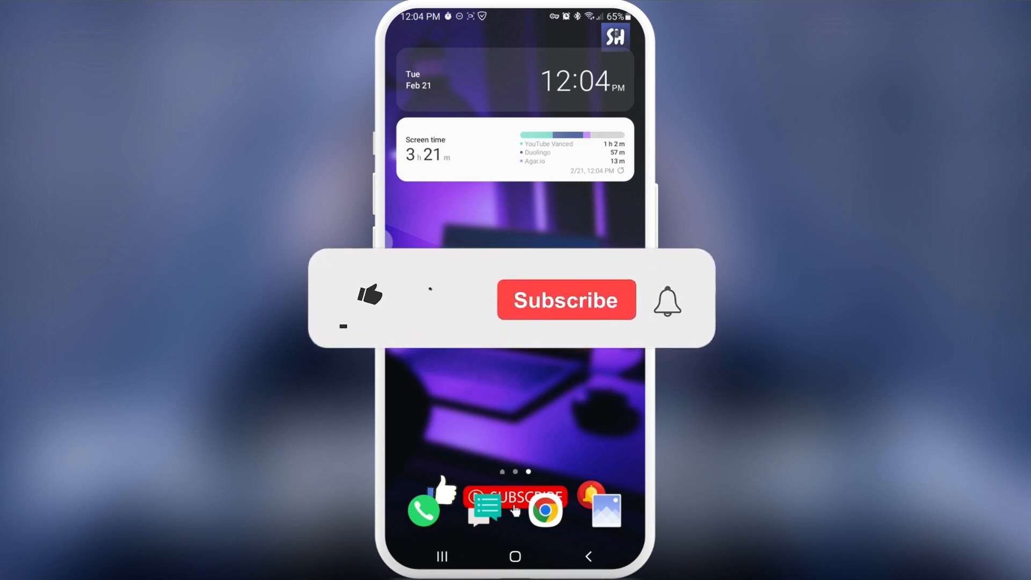
Step: From Settings' Google section, reach Manage your Google Account for the signed-in account
{"action": "left_click", "coordinate": [369, 296]}
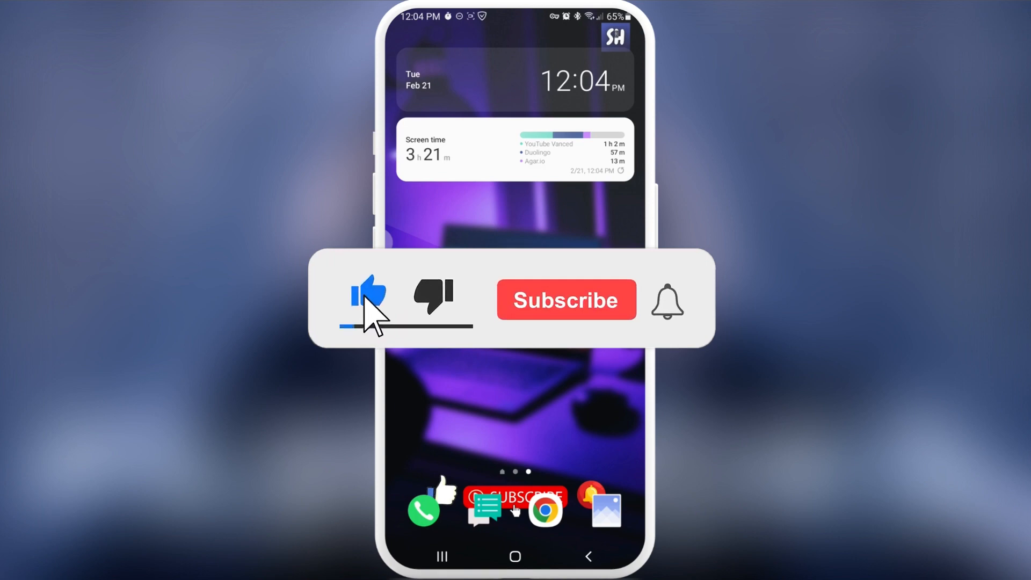
{"action": "left_click", "coordinate": [566, 299]}
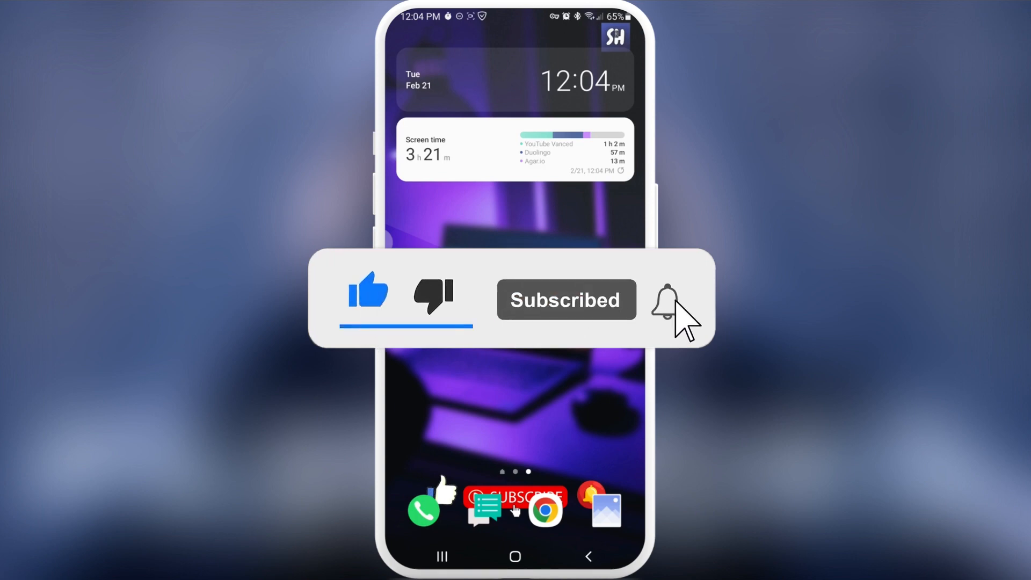
{"action": "left_click", "coordinate": [666, 300]}
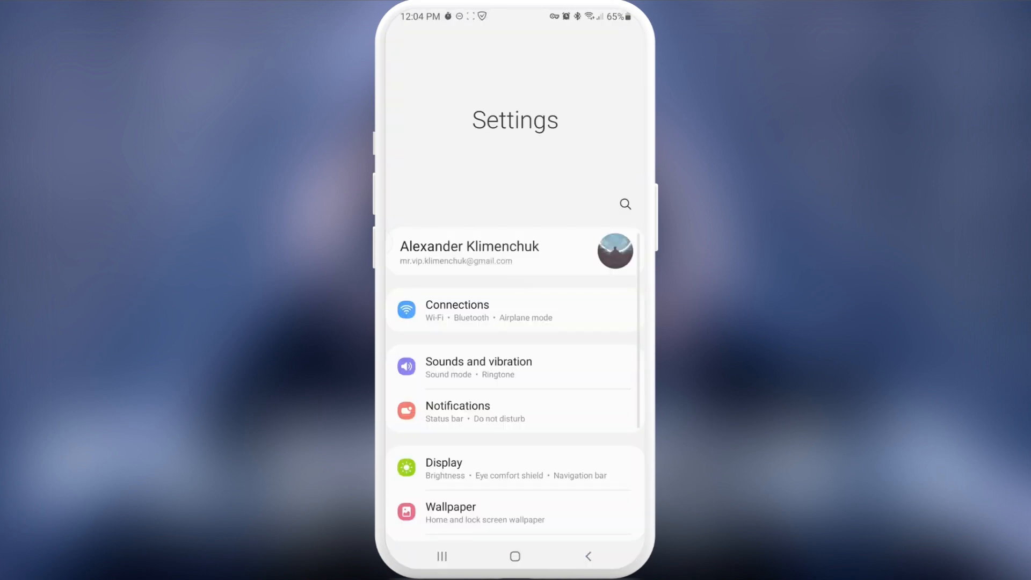
{"action": "scroll", "scroll_direction": "down", "scroll_amount": 3}
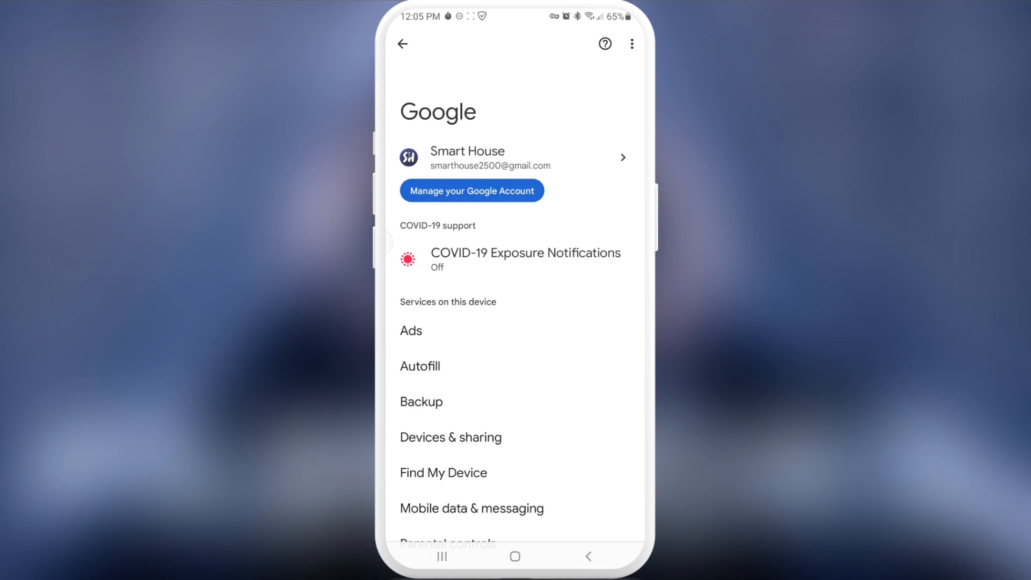
{"action": "left_click", "coordinate": [471, 191]}
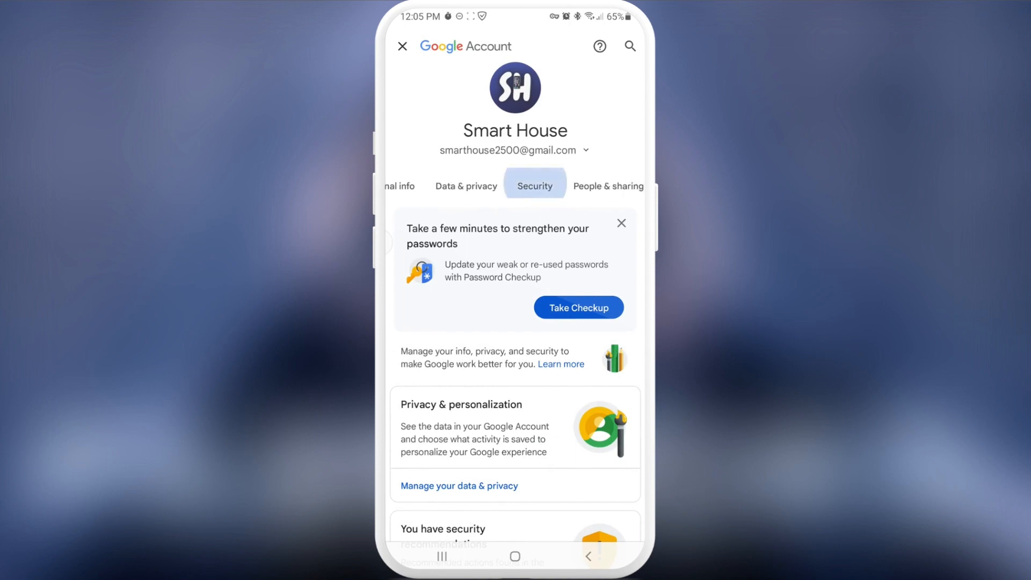
Step: Scroll the Security page down to Signing in to other sites, showing one saved password
{"action": "scroll", "scroll_direction": "down", "scroll_amount": 3}
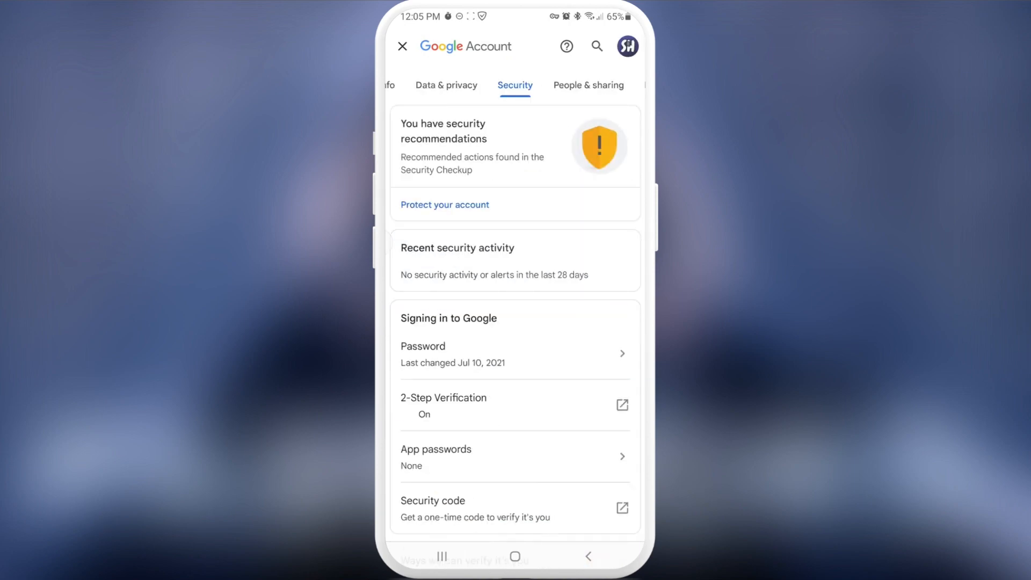
{"action": "scroll", "scroll_direction": "down", "scroll_amount": 3}
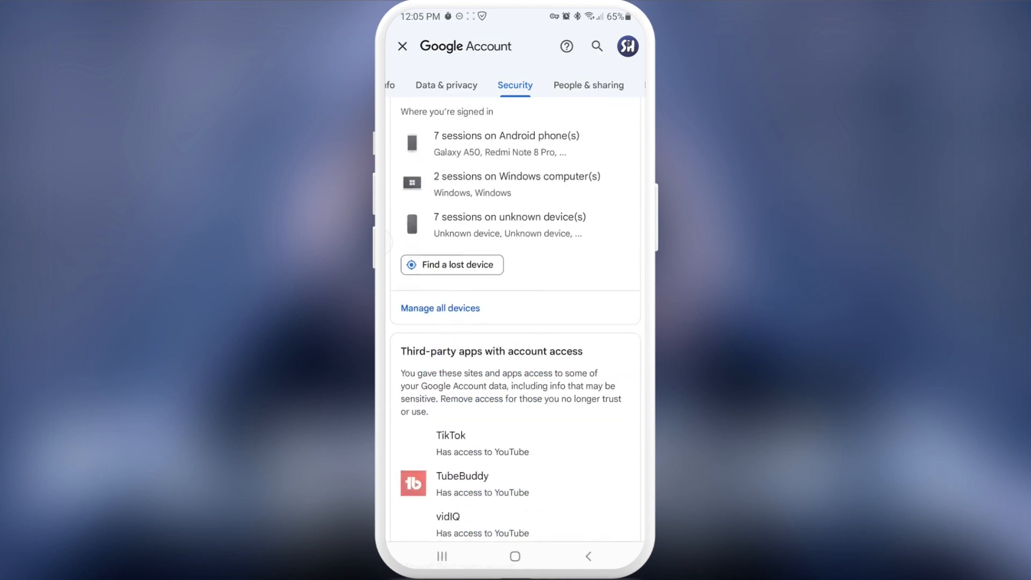
{"action": "scroll", "scroll_direction": "down", "scroll_amount": 3}
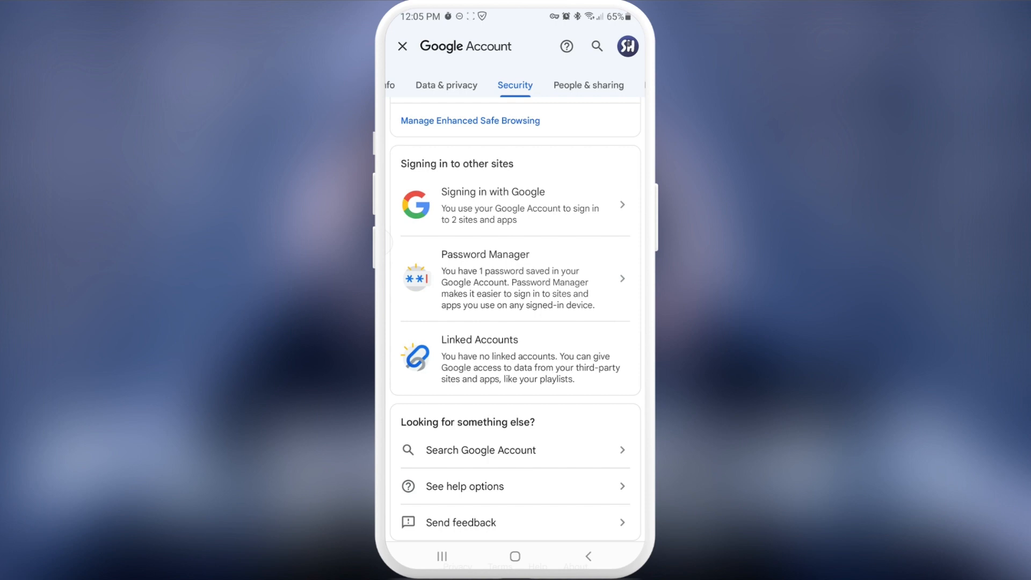
Step: View the facebook.com entry in Password Manager and return to the single-item saved list
{"action": "left_click", "coordinate": [514, 277]}
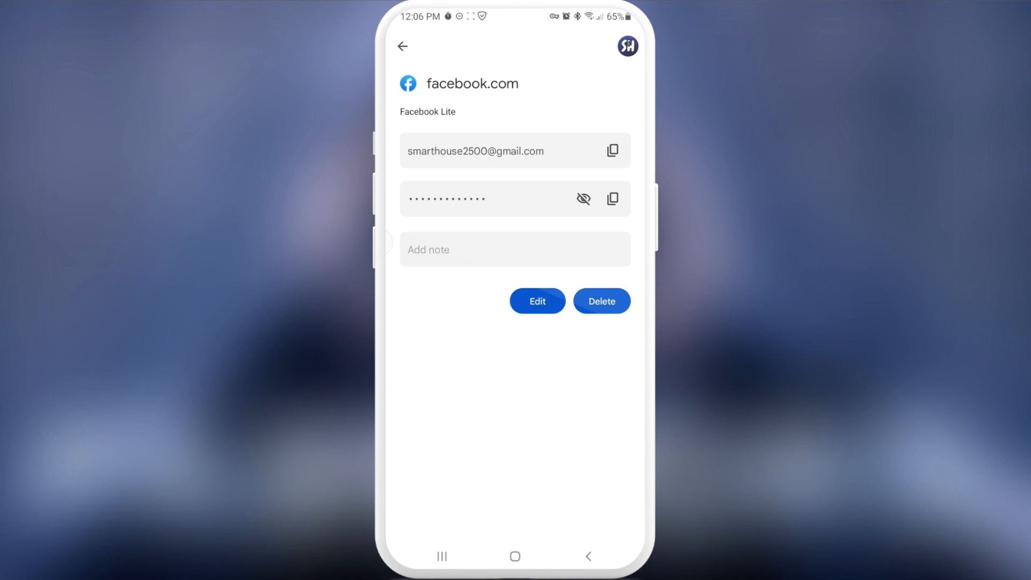
{"action": "left_click", "coordinate": [402, 46]}
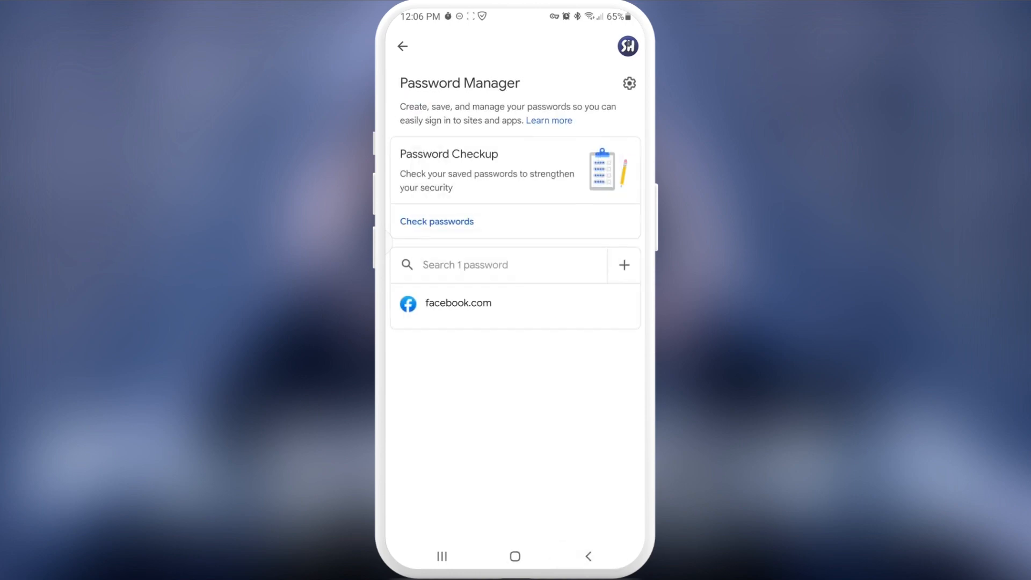